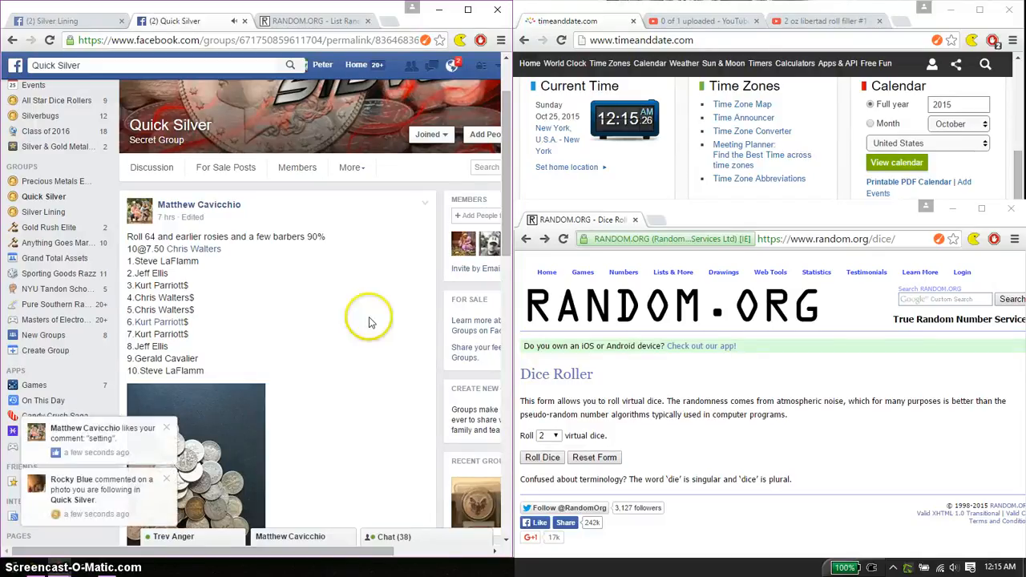
pyautogui.moveTo(165, 236)
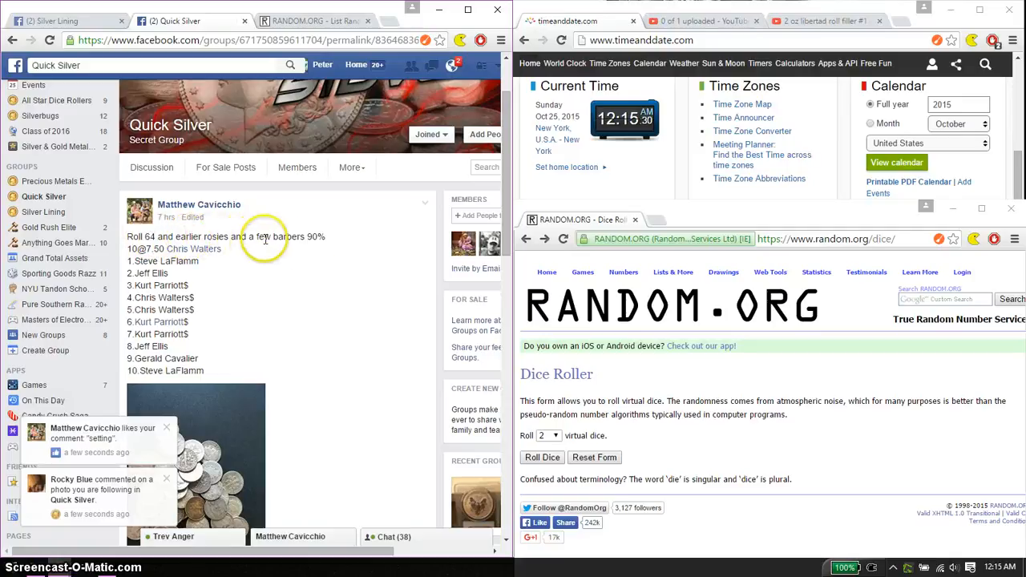
# Scroll through the Quick Silver roll-64 post to the ten numbered raffle entries.
pyautogui.scroll(-3)
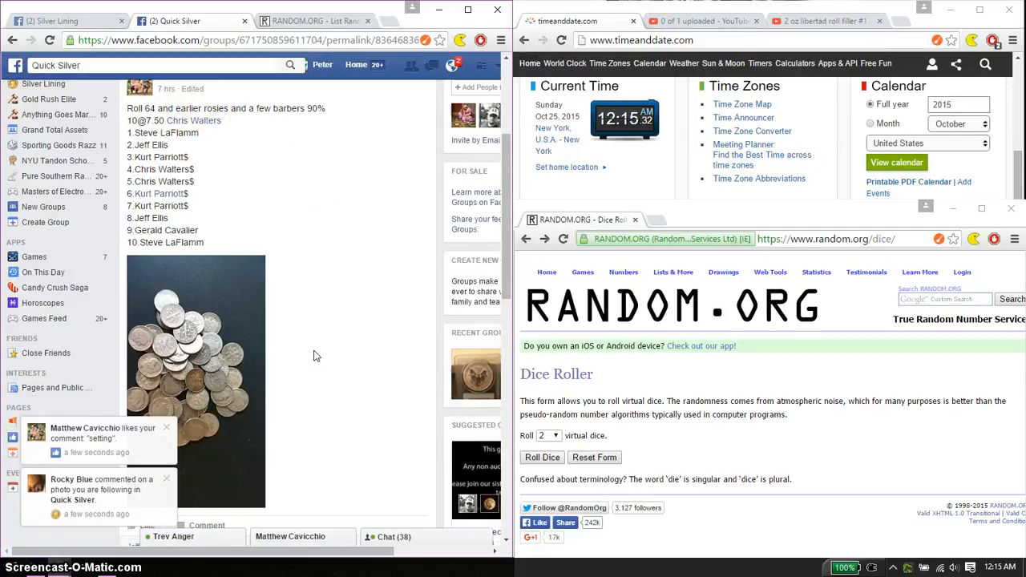
pyautogui.scroll(-3)
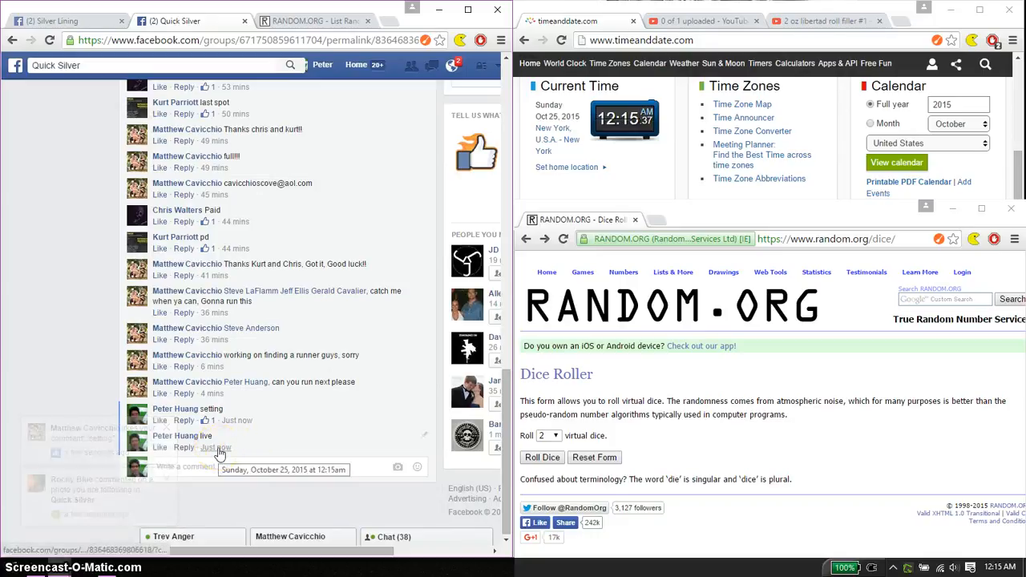
pyautogui.moveTo(12, 300)
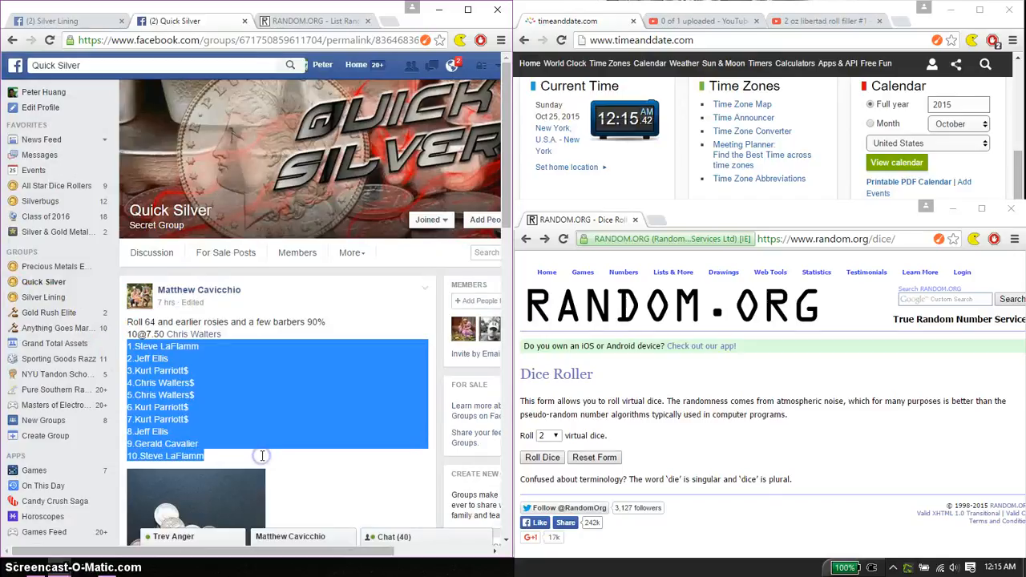
# Load the ten entries into the List Randomizer and roll two dice twice, landing four and one.
pyautogui.click(313, 20)
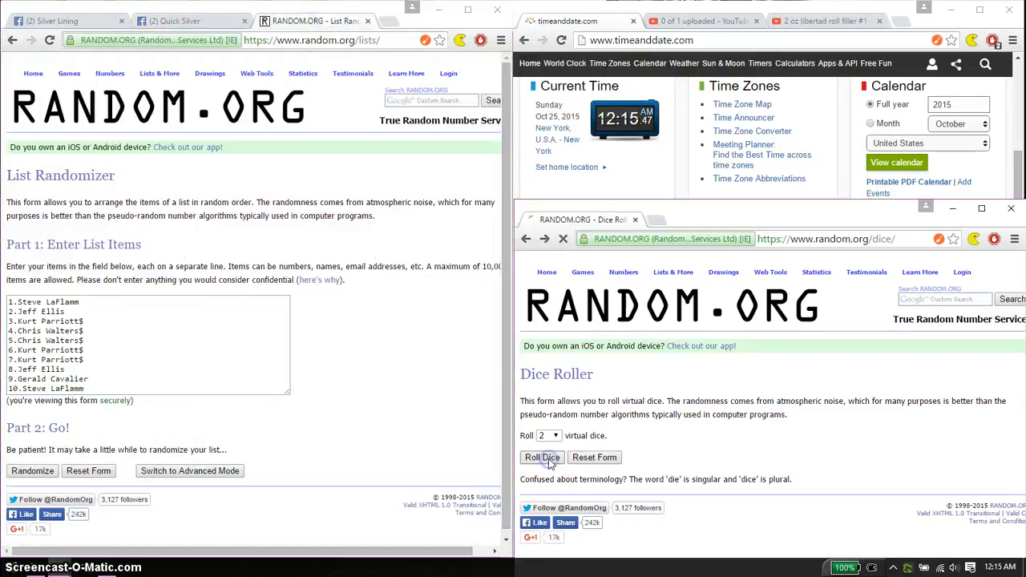
pyautogui.click(541, 457)
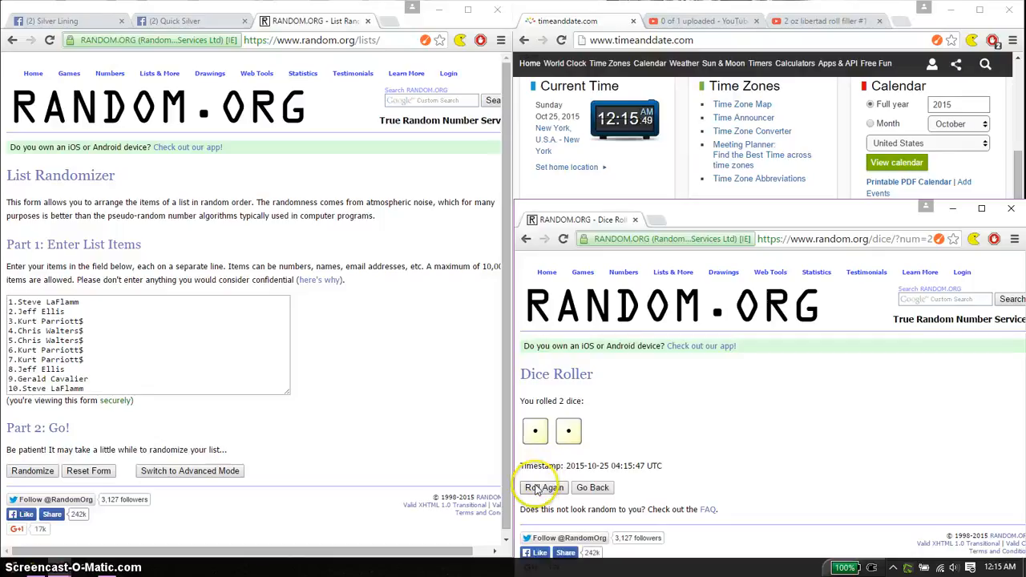
pyautogui.click(543, 487)
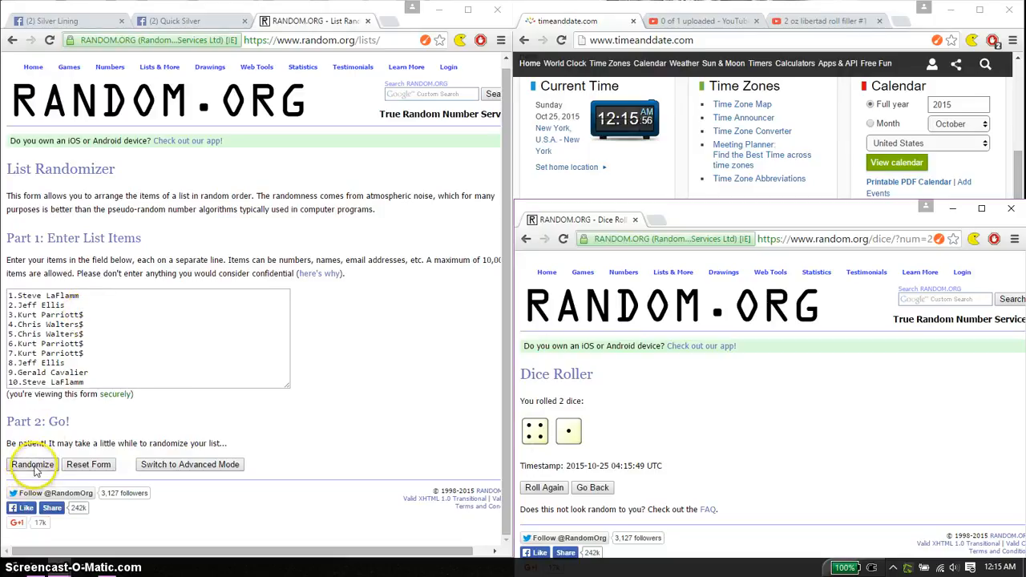
pyautogui.click(32, 464)
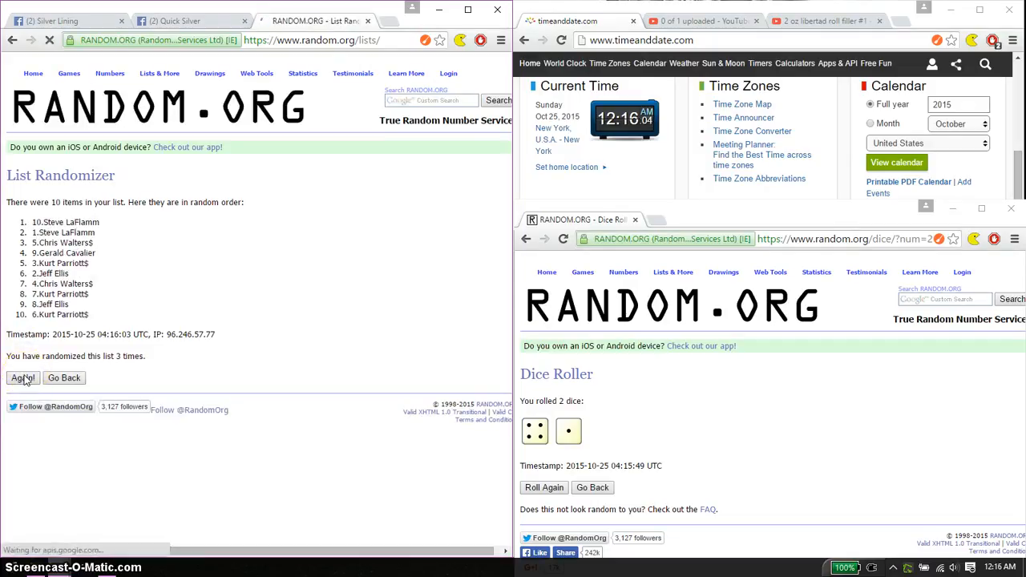
pyautogui.click(22, 378)
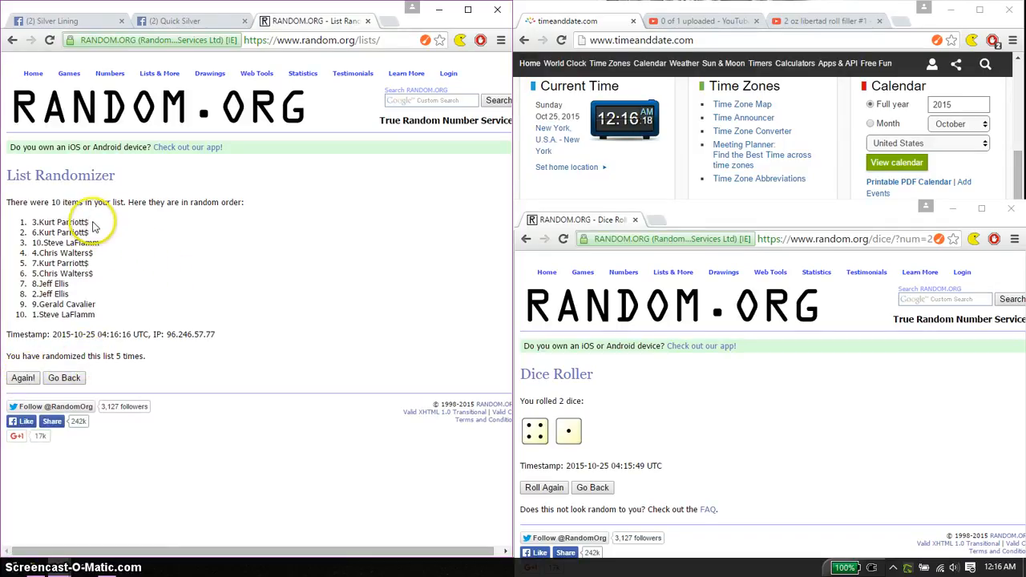
pyautogui.doubleClick(60, 222)
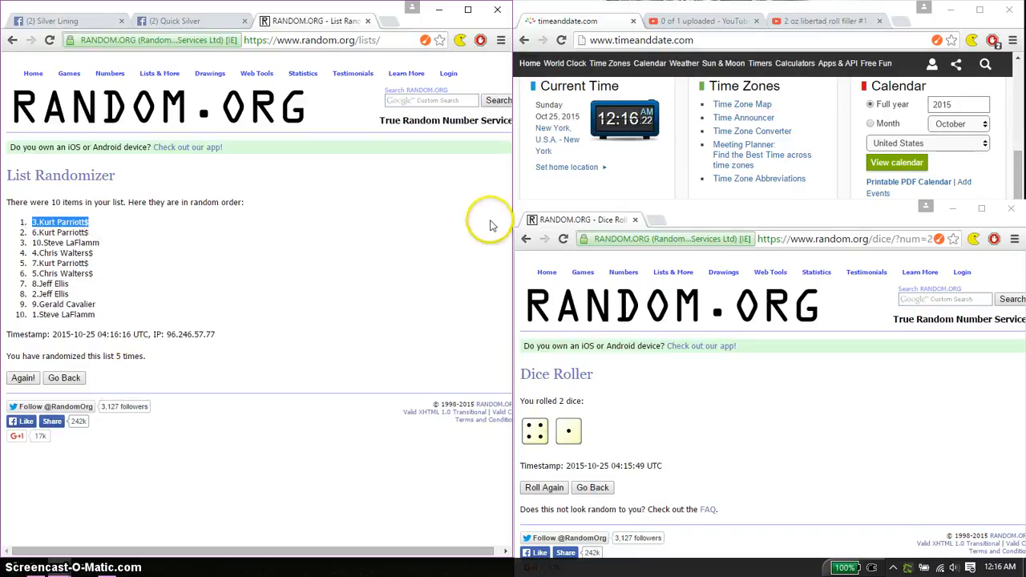
# Comment 'done' on the Quick Silver raffle post in Facebook.
pyautogui.click(184, 21)
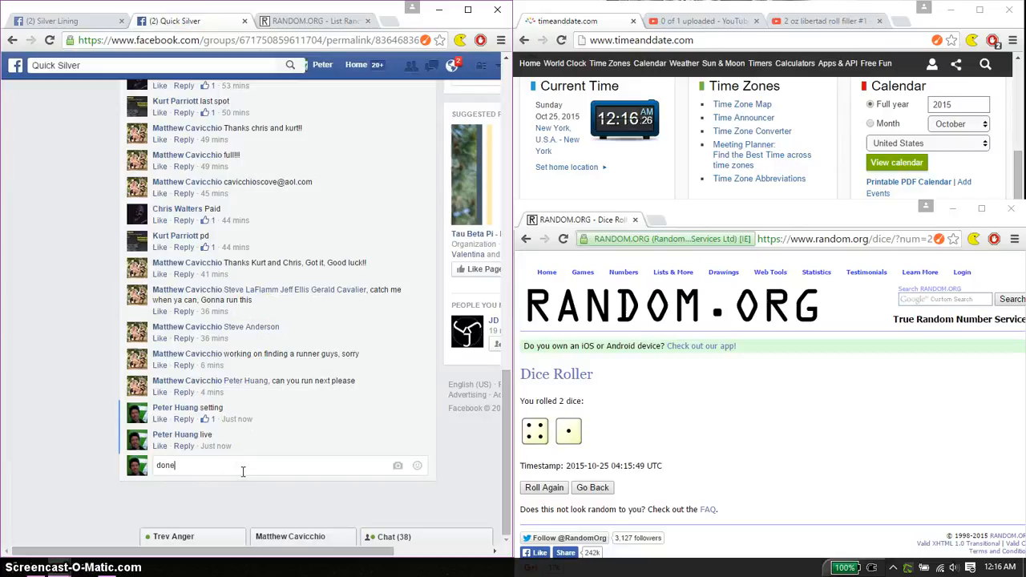
pyautogui.press('Return')
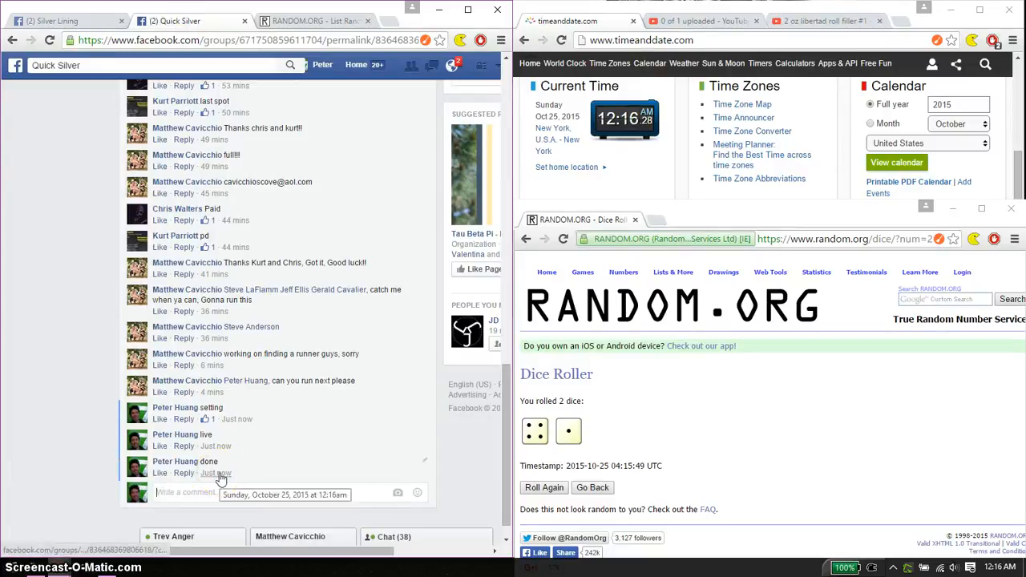